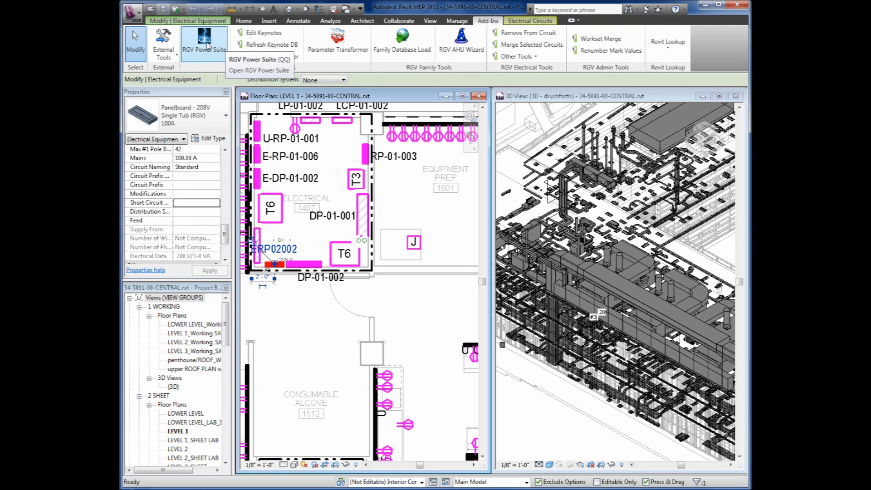
Launch the RGV Power Suite add-in to show the electrical system device tree.
left_click(259, 59)
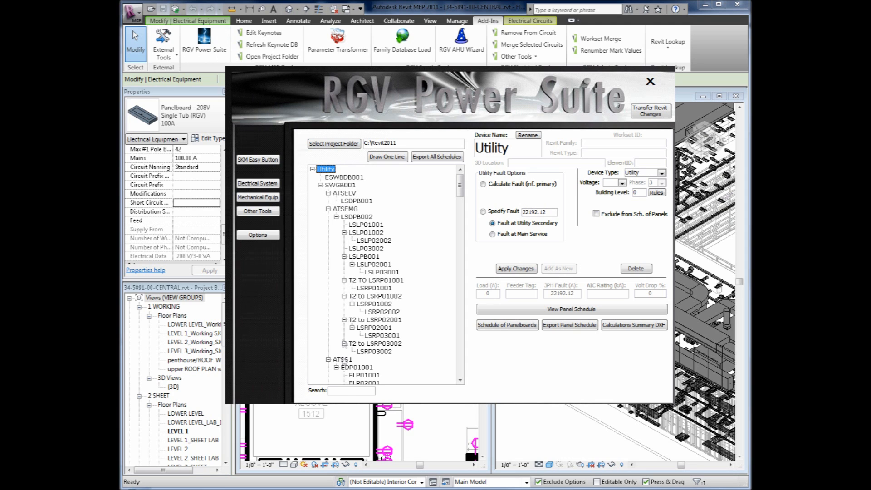
Search the device tree for erp02002 and select panel ERP02002 from the results.
type("erp02002")
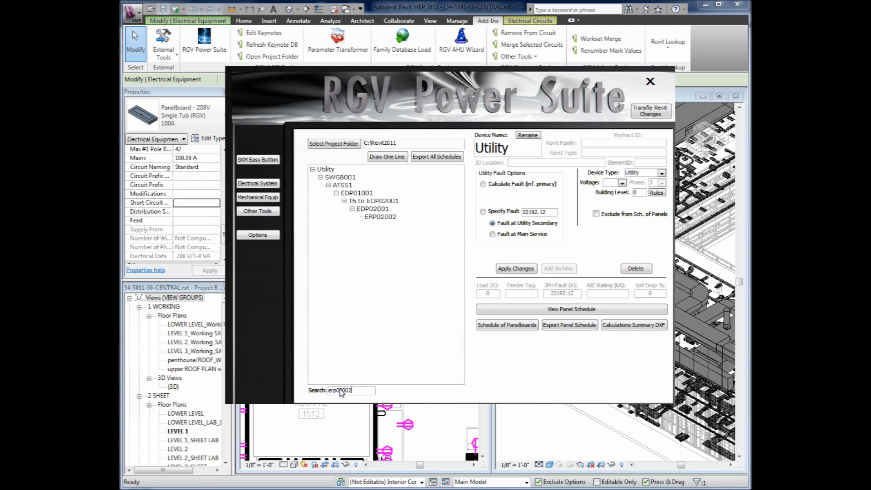
left_click(571, 309)
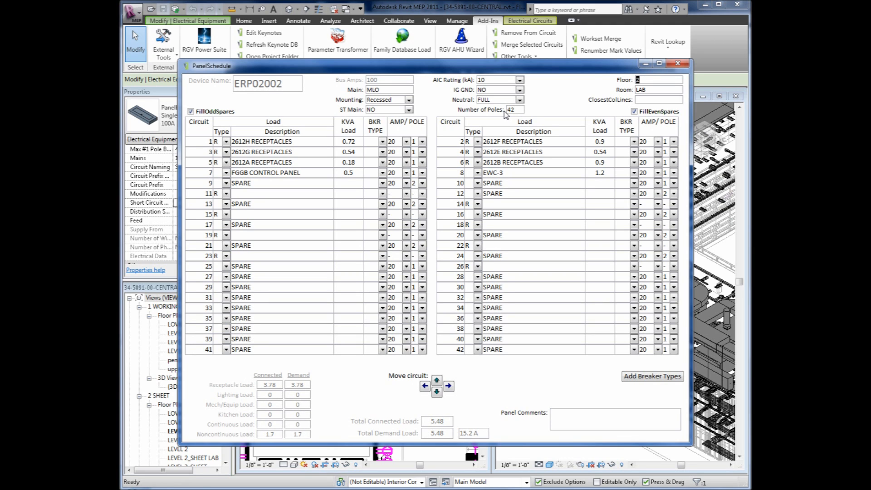
Show the panel schedule for ERP02002 with its circuits, loads and breaker sizes.
left_click(204, 39)
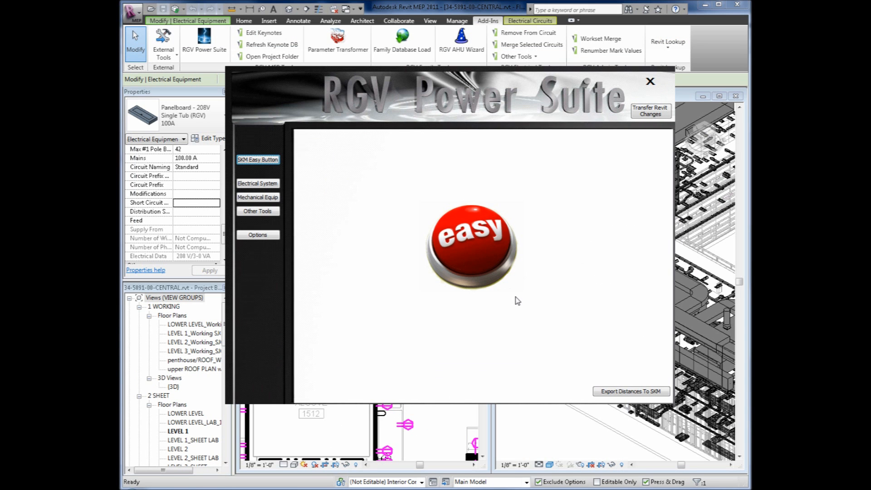